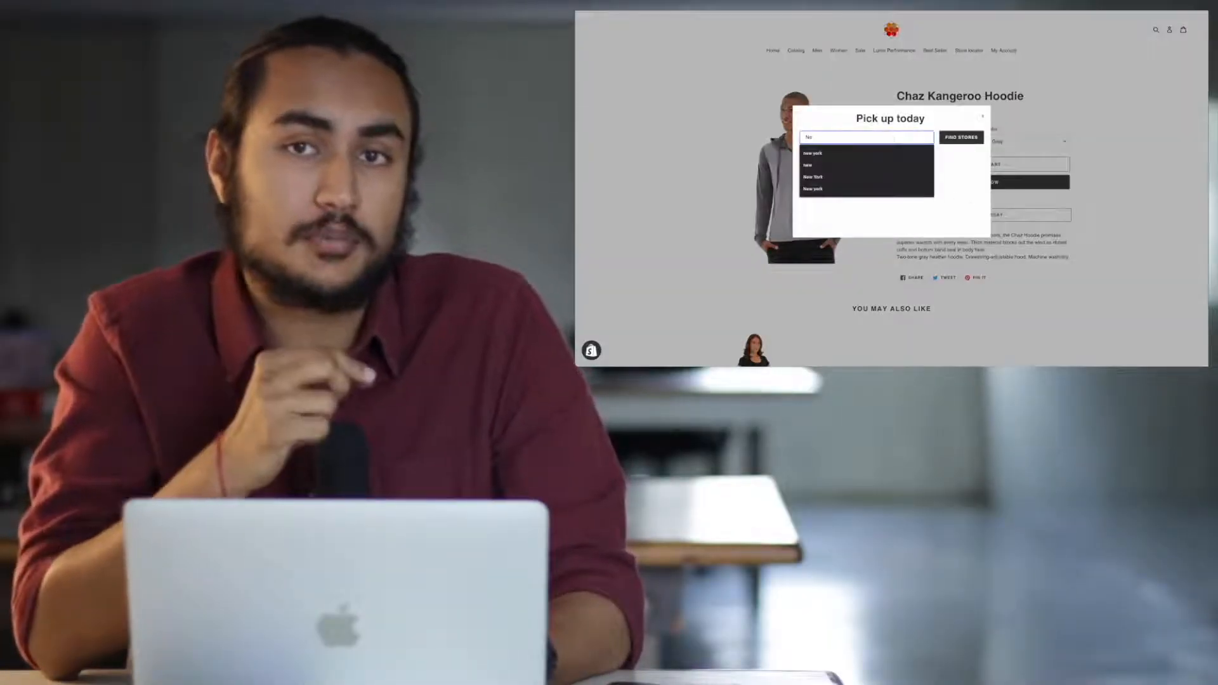
Step: Choose the New York suggestion and review the in-stock stores: Staten Island and Broadway
left_click(813, 177)
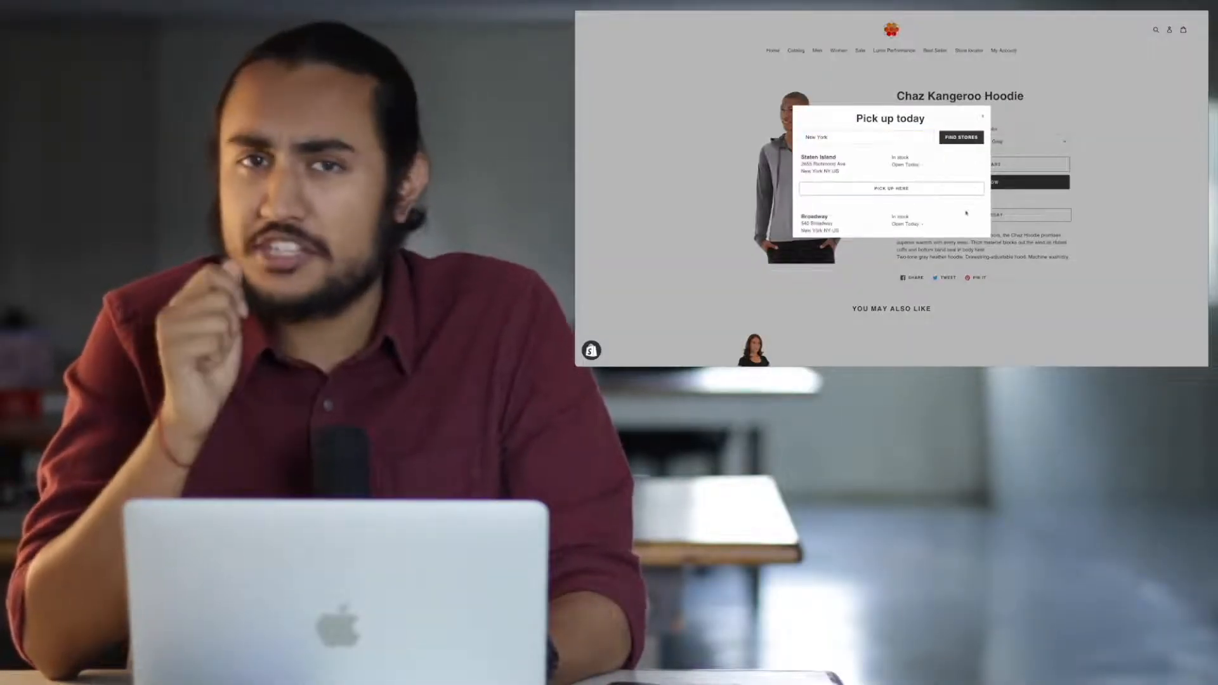
scroll("down", 3)
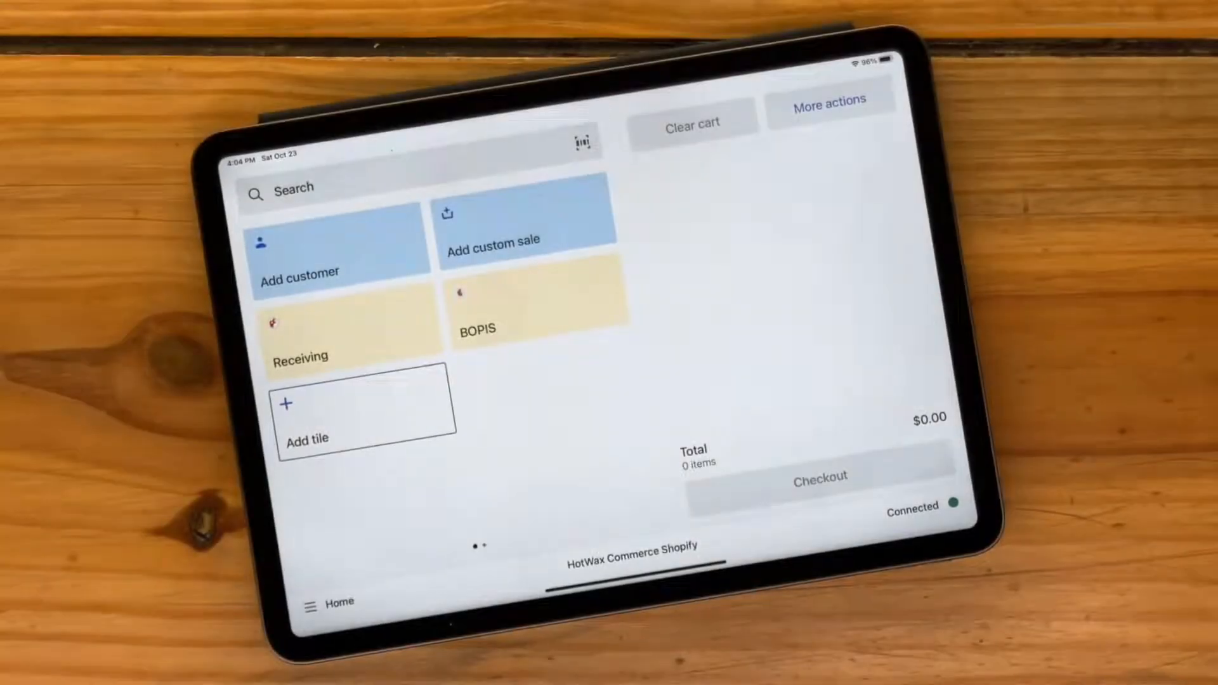
Step: From POS Receiving, receive all L gray Chaz Kangeroo Hoodie units in shipment 10724
left_click(322, 334)
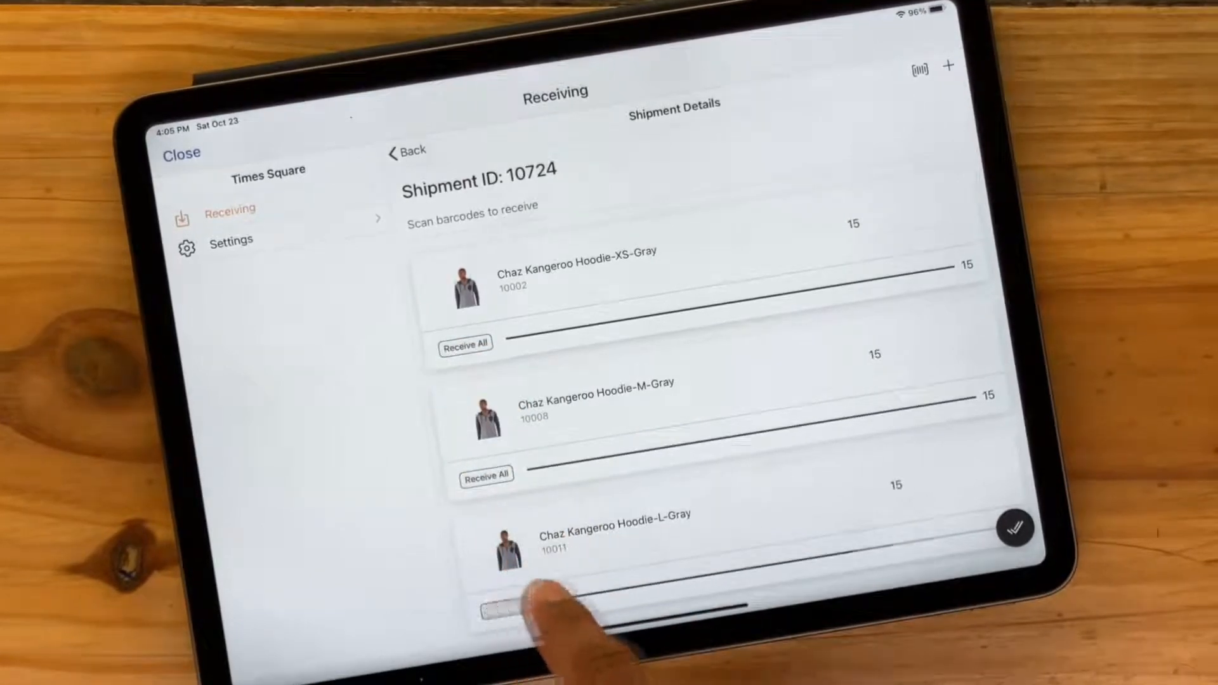
left_click(1015, 528)
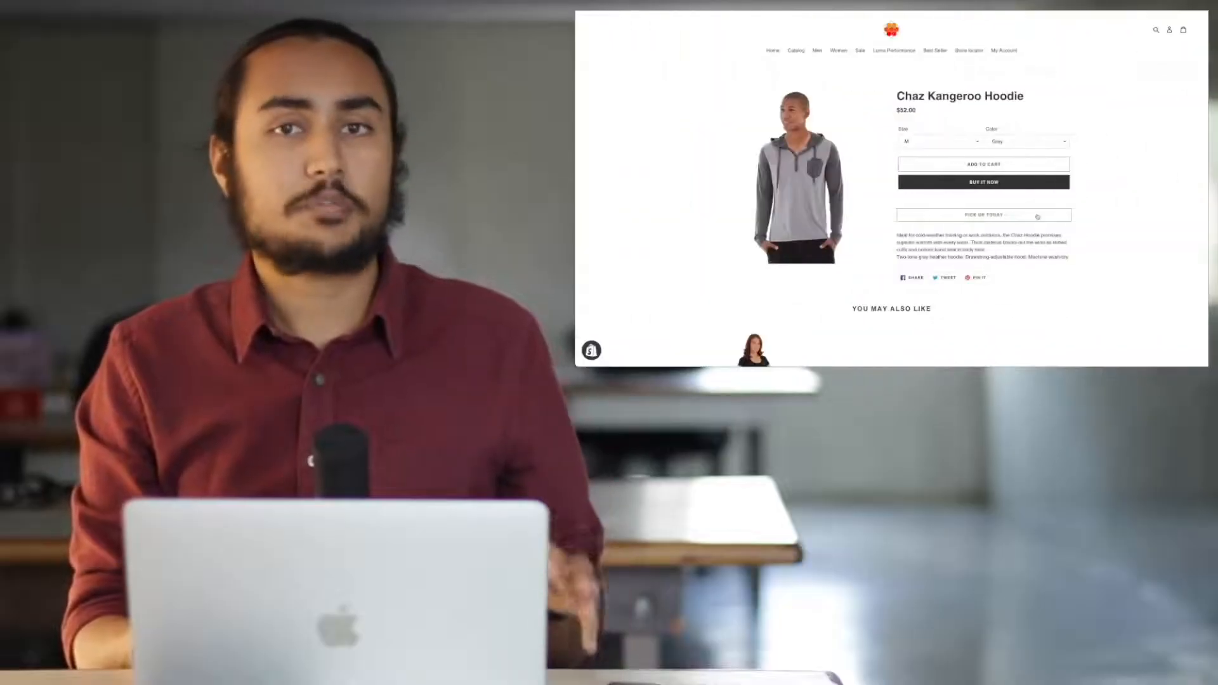
Step: Search pickup stores for 'New York' again; Staten Island and Times Square show in stock
left_click(983, 216)
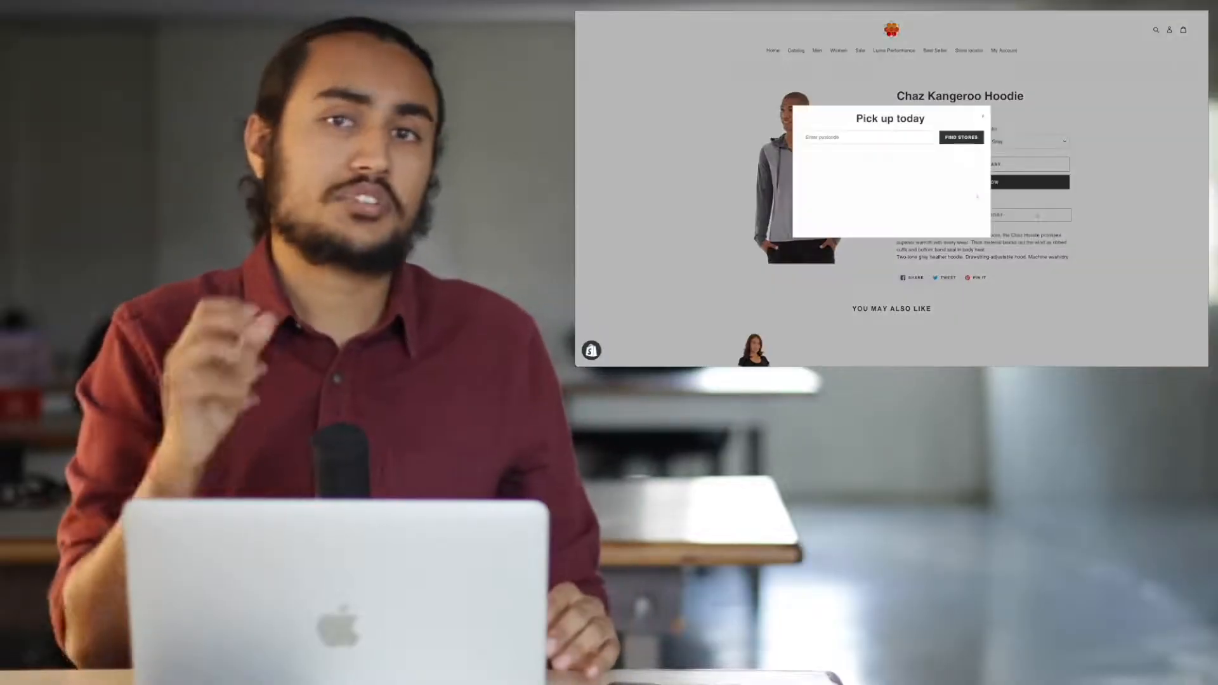
type("New York")
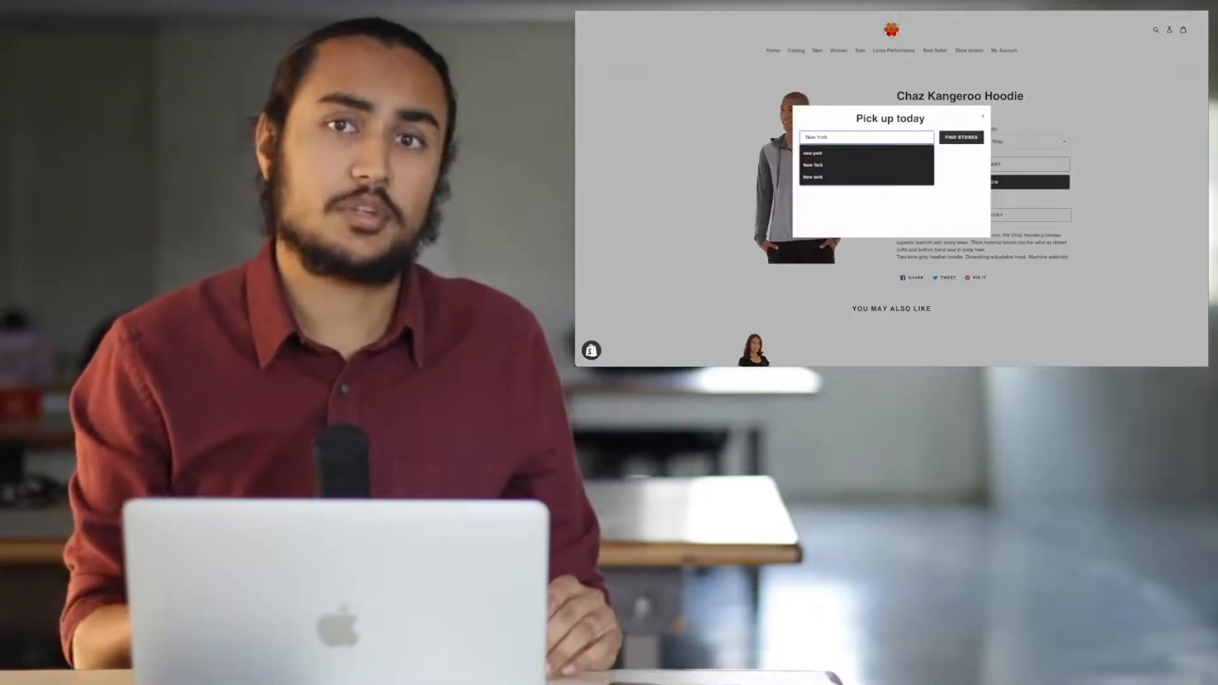
left_click(960, 137)
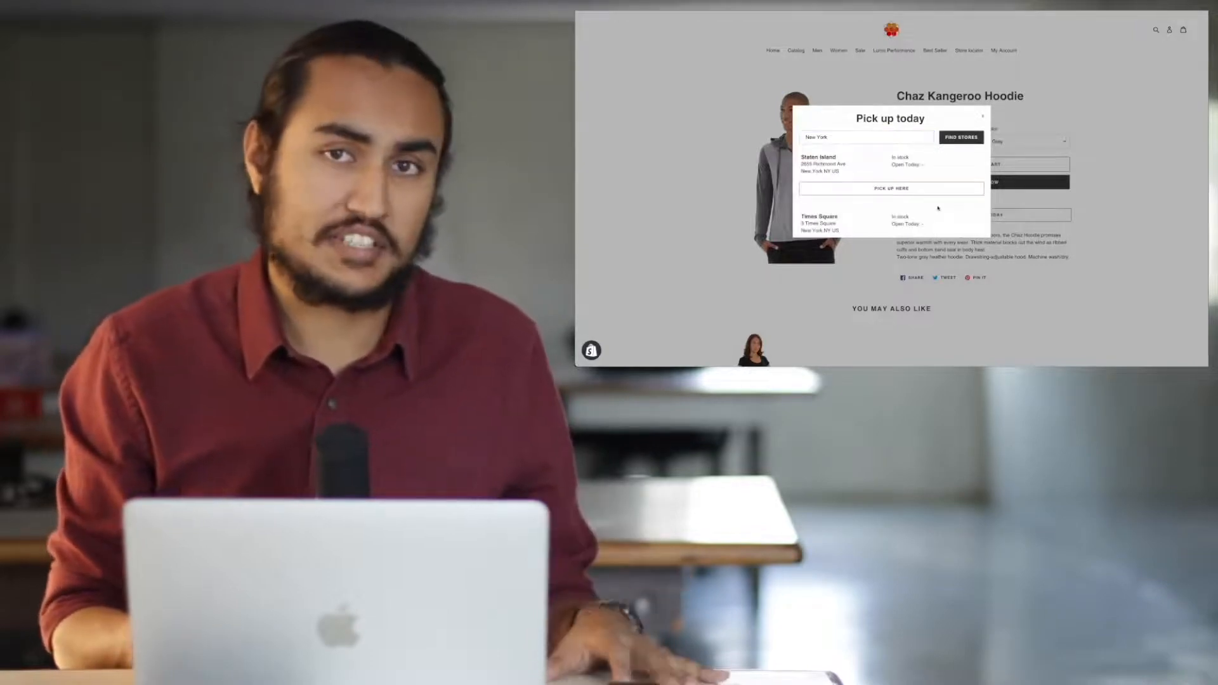